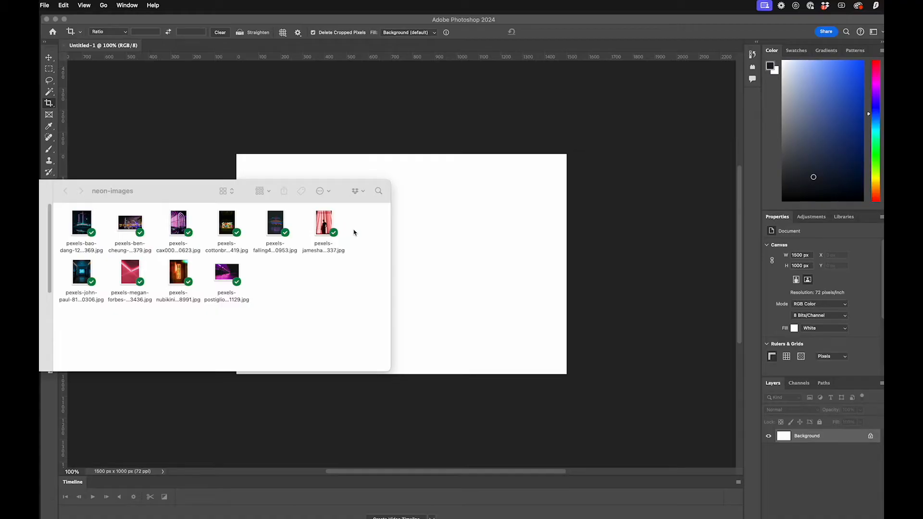
Step: Look over the neon photos in Finder's neon-images folder, then return to Photoshop
left_click(275, 223)
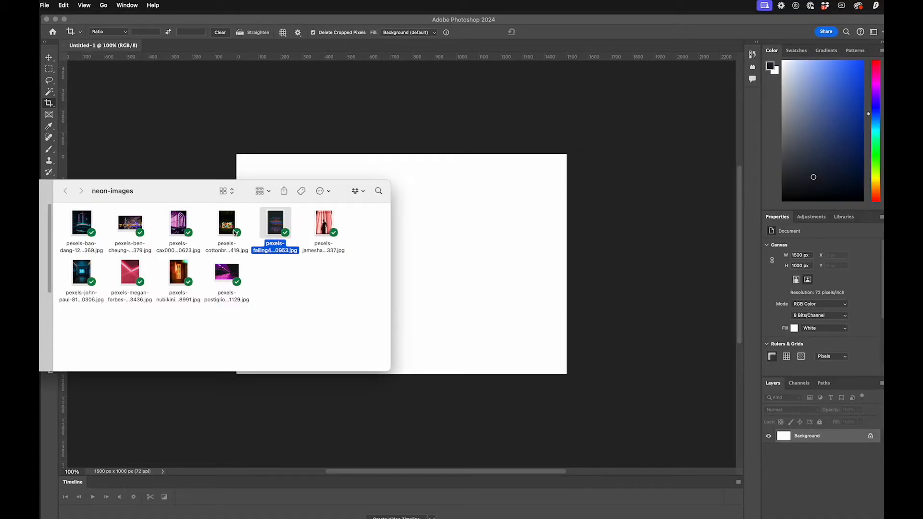
left_click(179, 222)
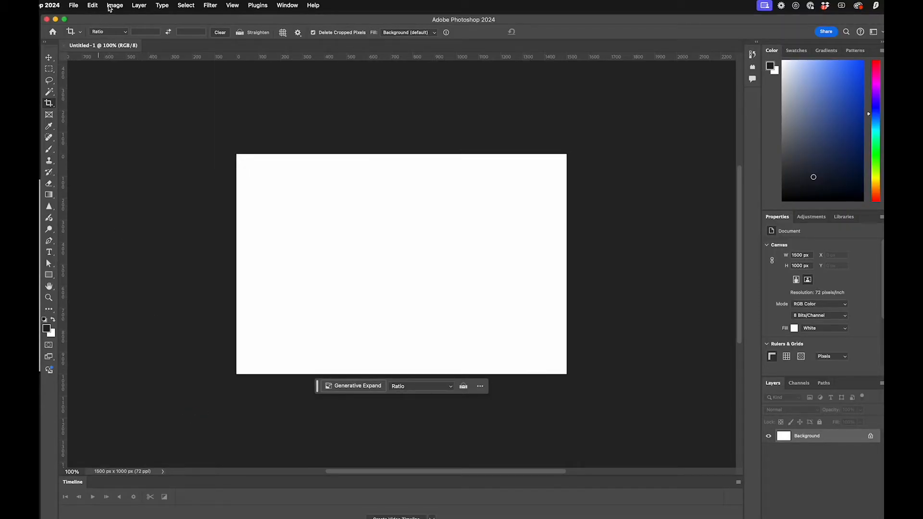
Step: Show the File menu's Scripts list where the Image Processor lives
left_click(74, 6)
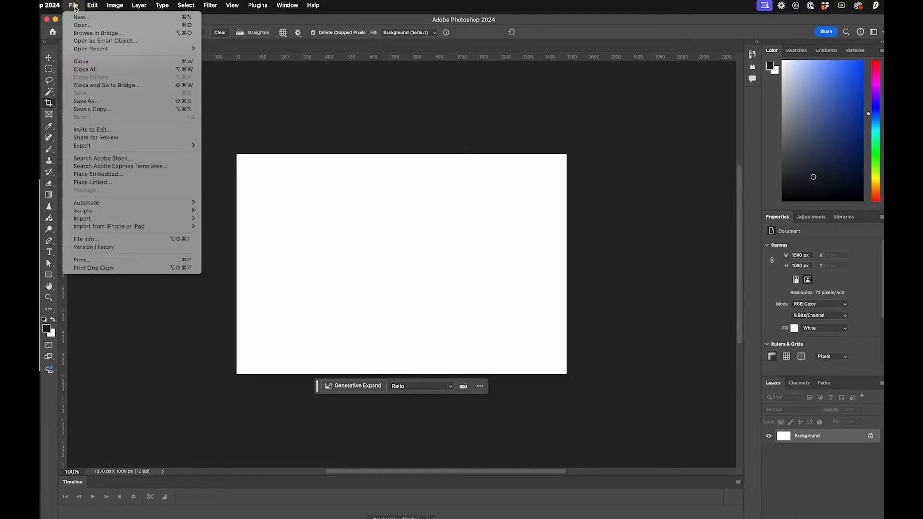
mouse_move(121, 166)
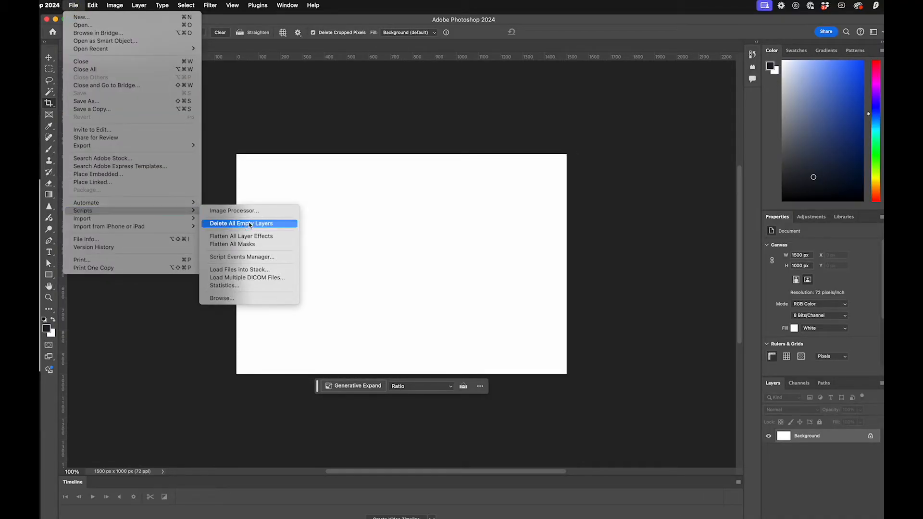
mouse_move(233, 211)
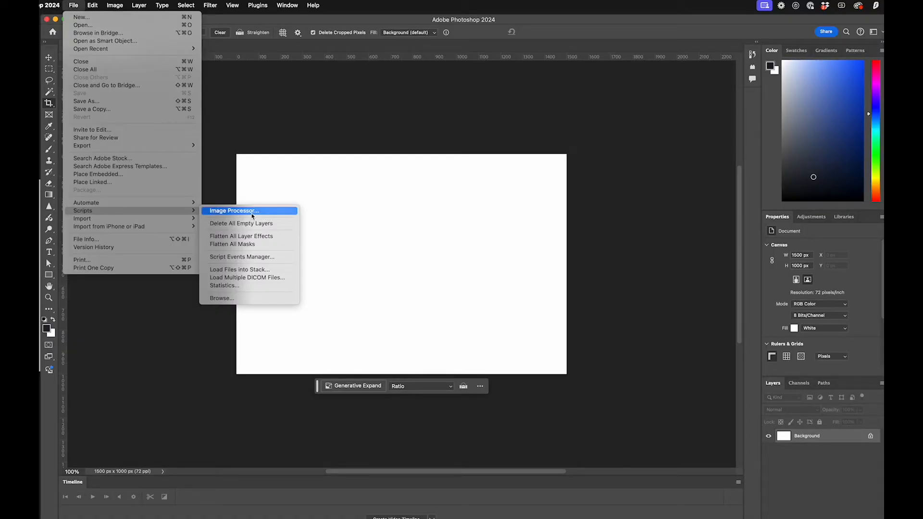
Step: Launch the Image Processor and choose the neon-images folder as the source
left_click(233, 211)
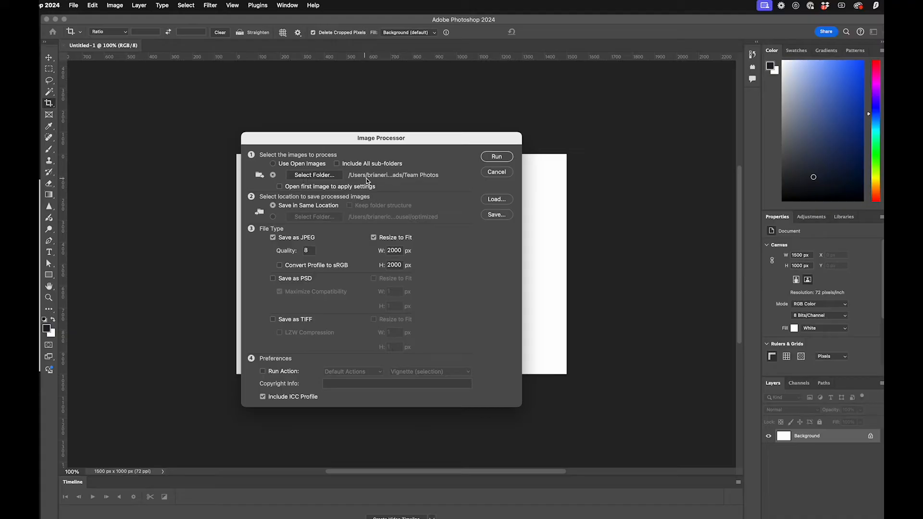
mouse_move(346, 181)
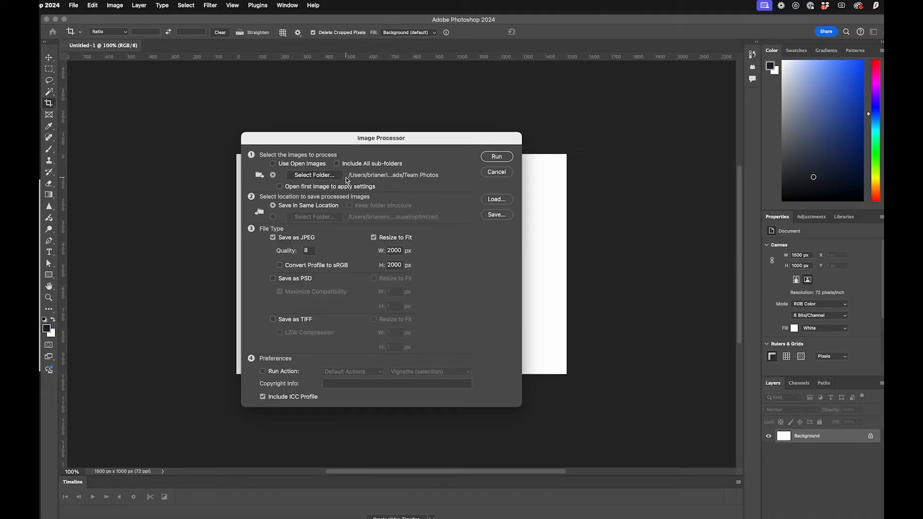
left_click(313, 175)
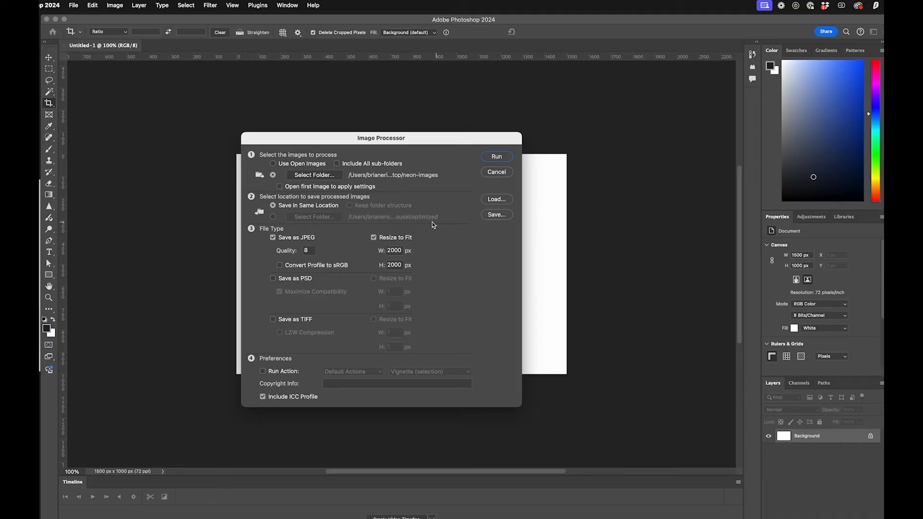
mouse_move(334, 226)
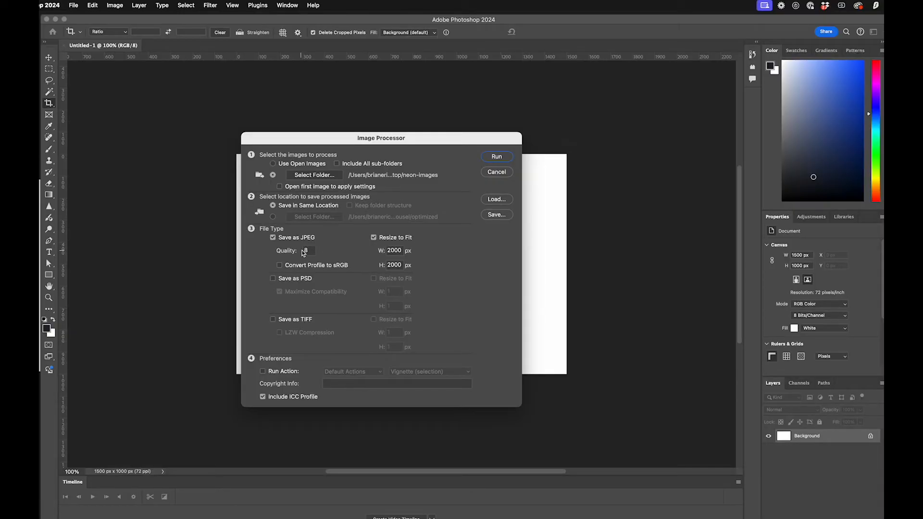
Step: Set the JPEG output to resize to fit 1600 by 1600 px at quality 8
left_click(309, 250)
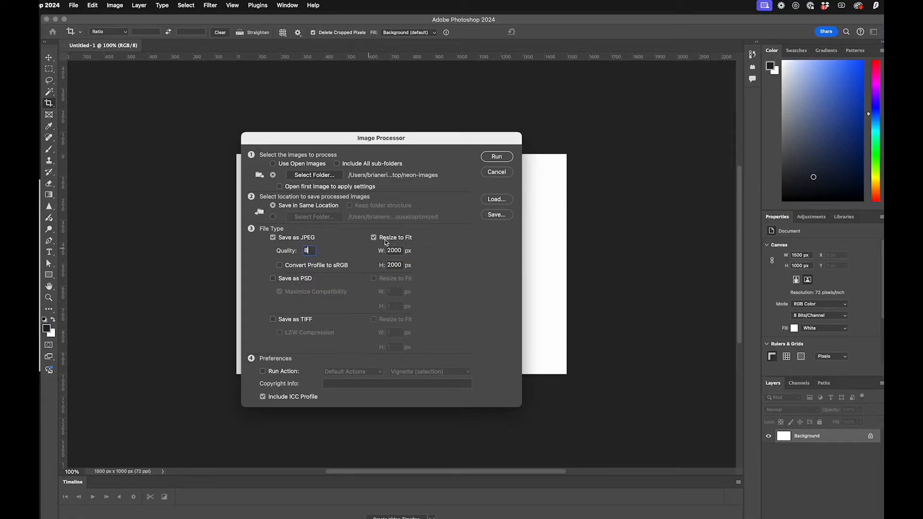
mouse_move(394, 250)
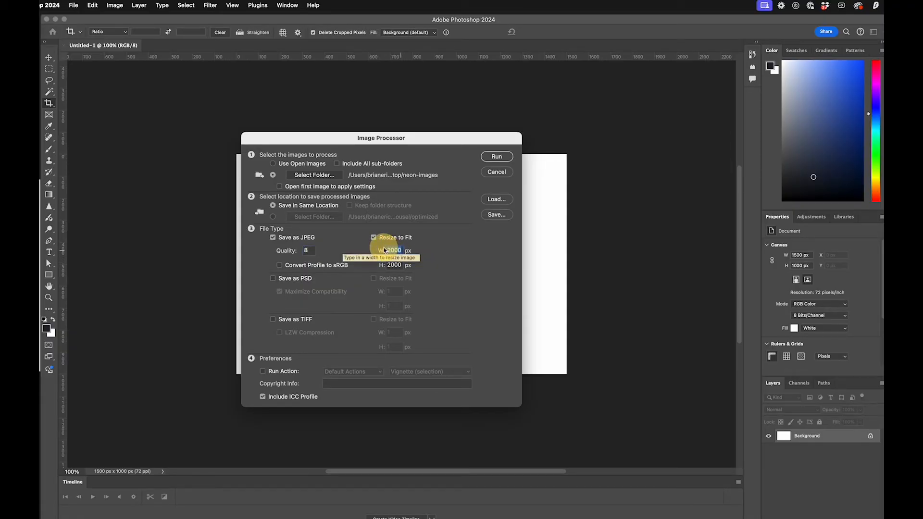
left_click(394, 250)
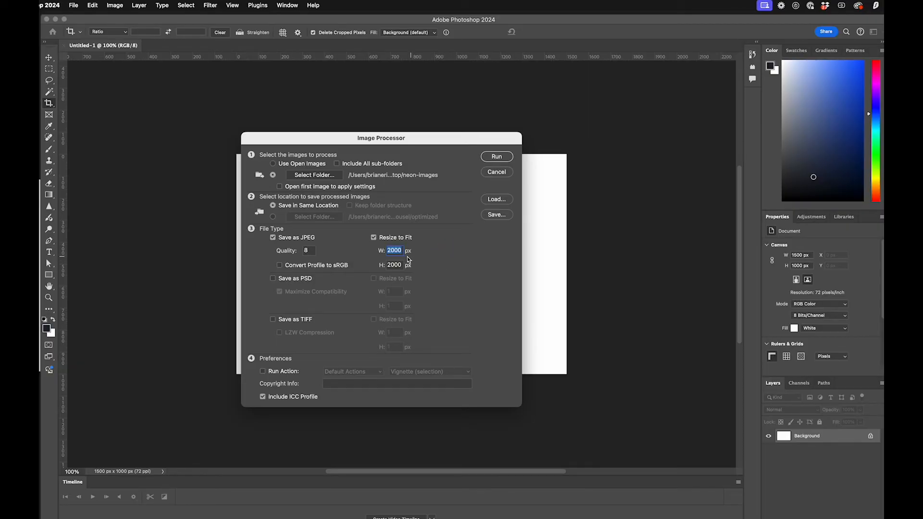
mouse_move(355, 250)
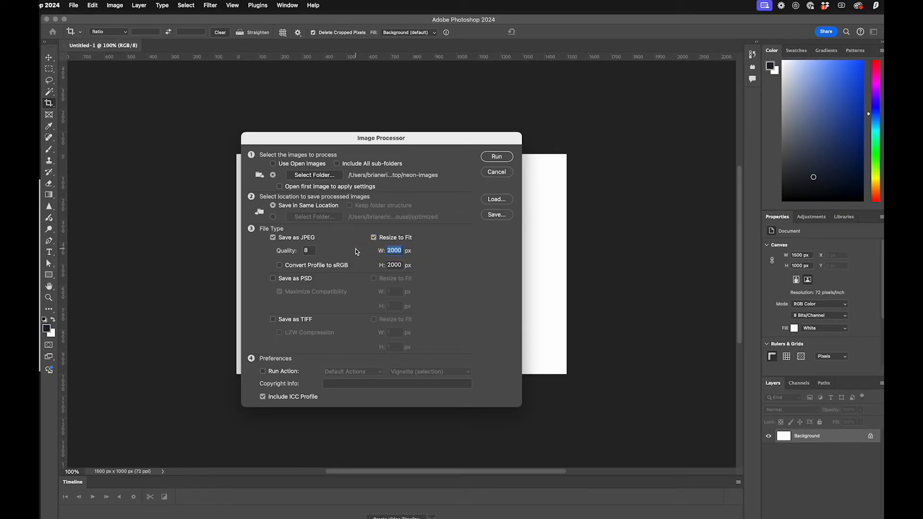
type("1600")
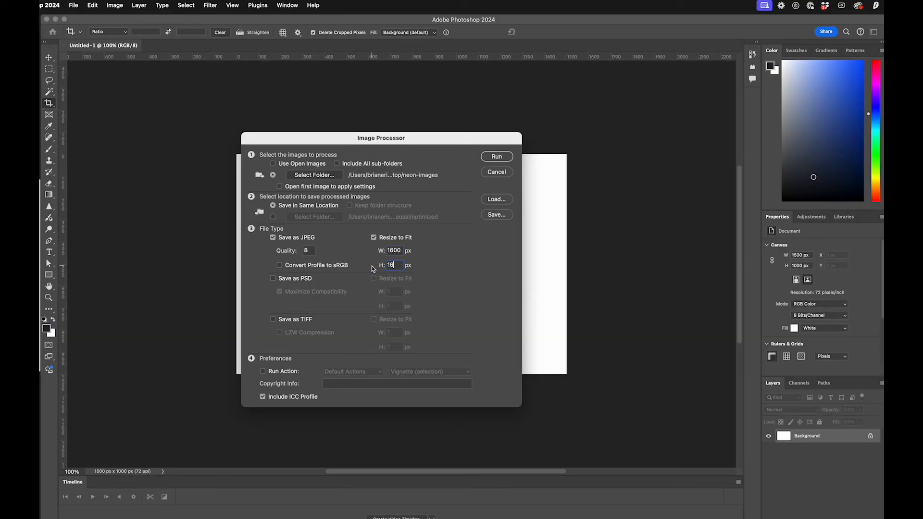
type("1600")
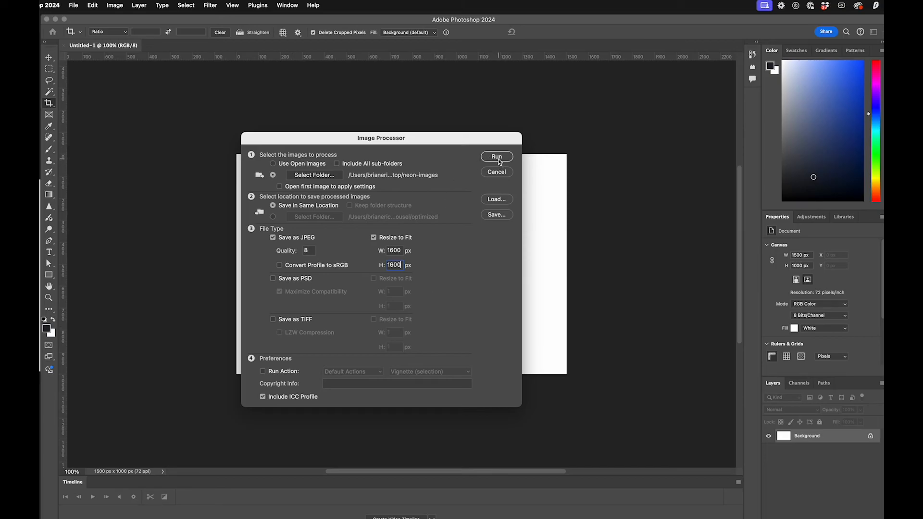
Step: Run the Image Processor so resized copies land in a new JPEG subfolder
left_click(496, 157)
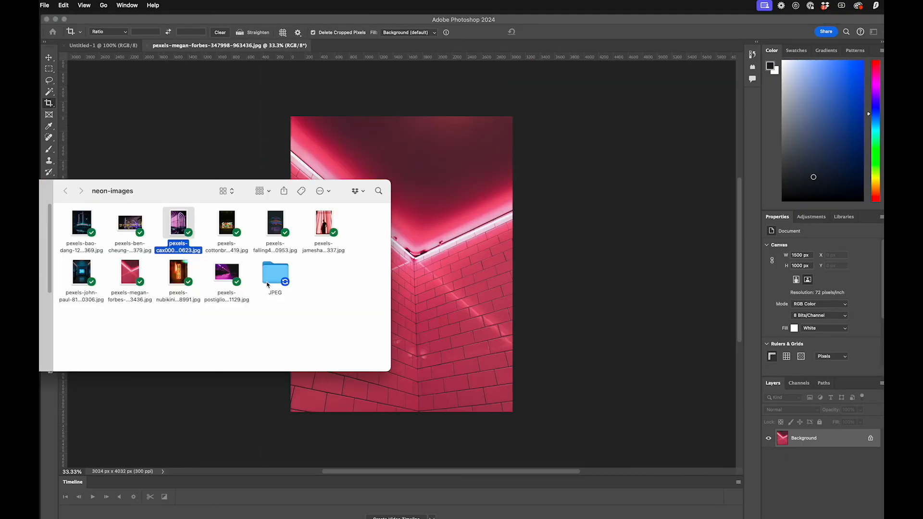
Step: View the ten processed neon copies inside the new JPEG subfolder in Finder
double_click(274, 272)
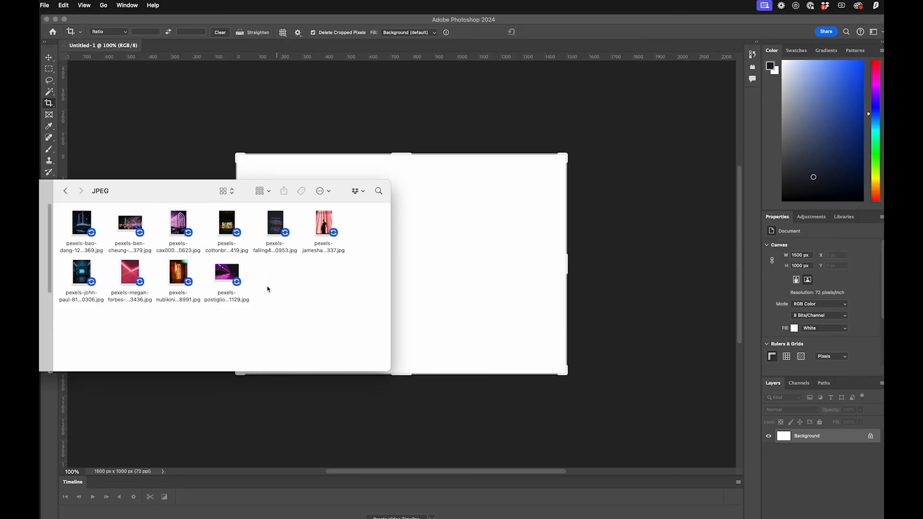
left_click(227, 274)
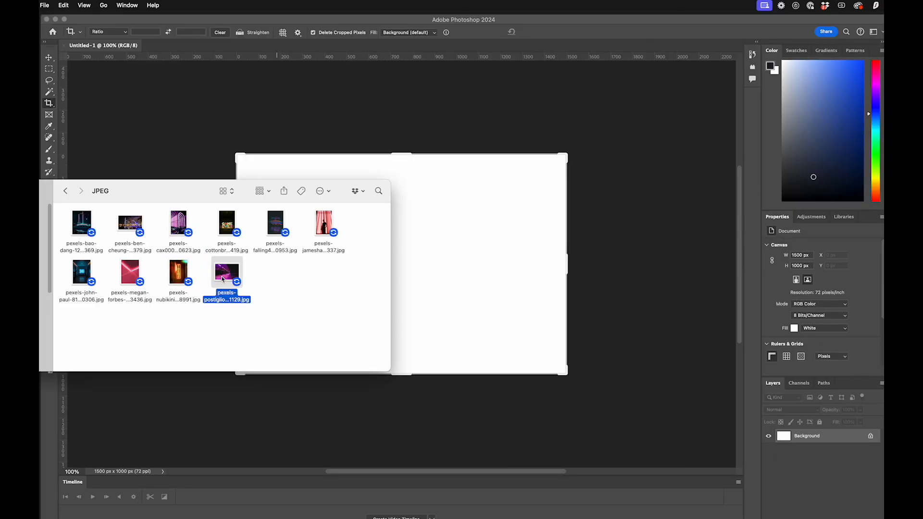